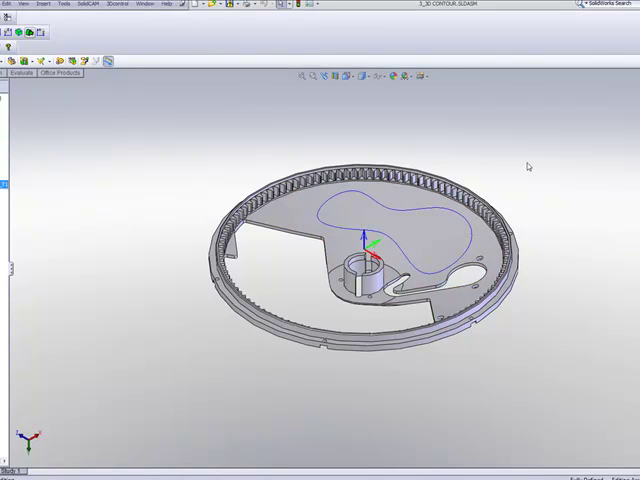
mouse_move(19, 184)
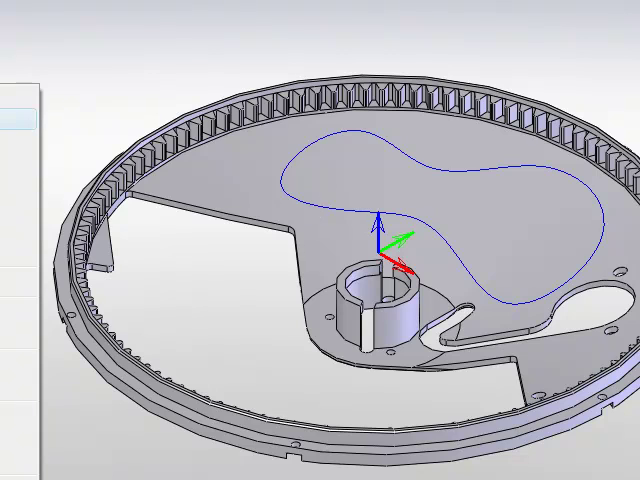
Right-click Operations in the SolidCAM Manager tree to begin adding a 3D Contour milling operation
right_click(58, 349)
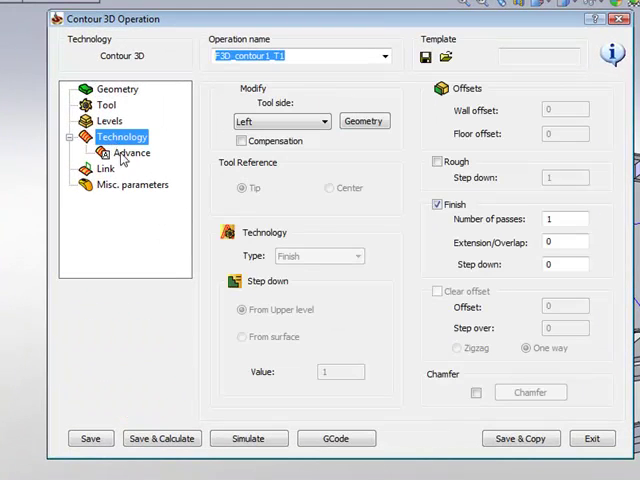
Expand the Tool side dropdown on the Technology page to show Right, Left and Center
left_click(318, 121)
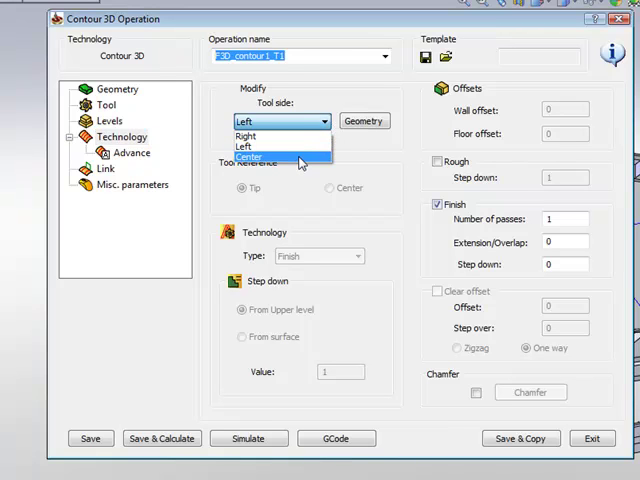
Try Center tool side with Finish technology, then switch the tool side back to Left
left_click(260, 158)
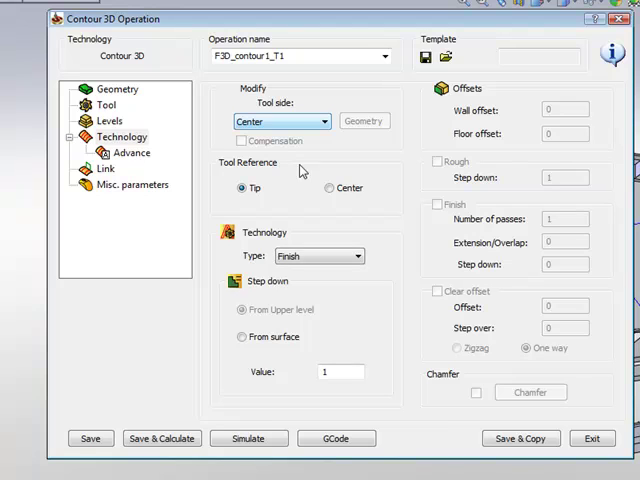
mouse_move(305, 278)
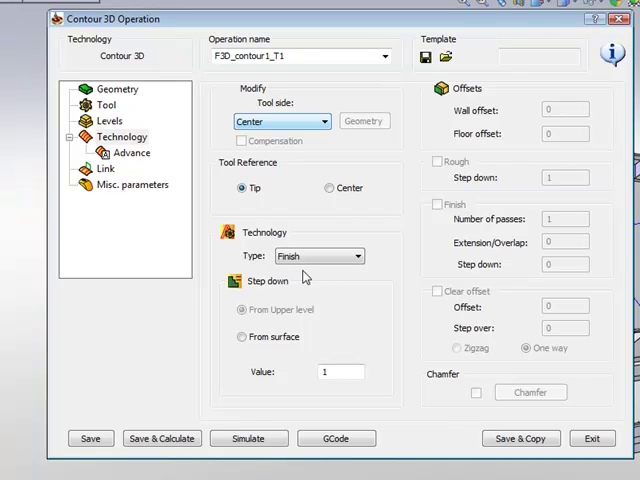
left_click(355, 256)
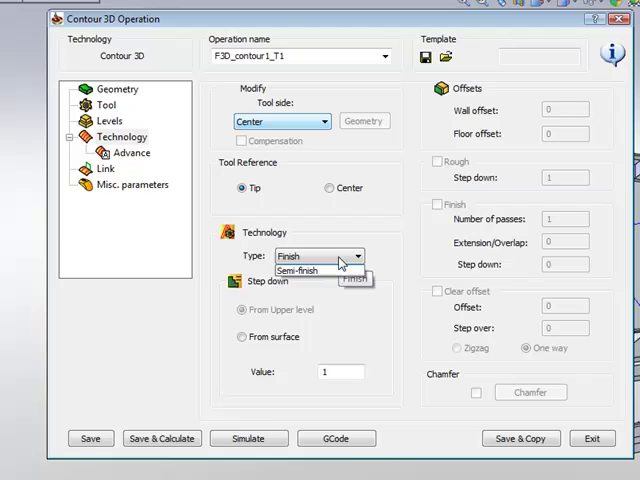
left_click(360, 256)
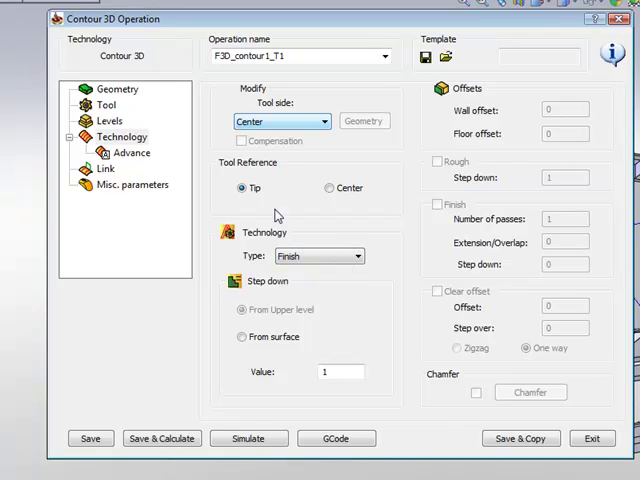
mouse_move(243, 188)
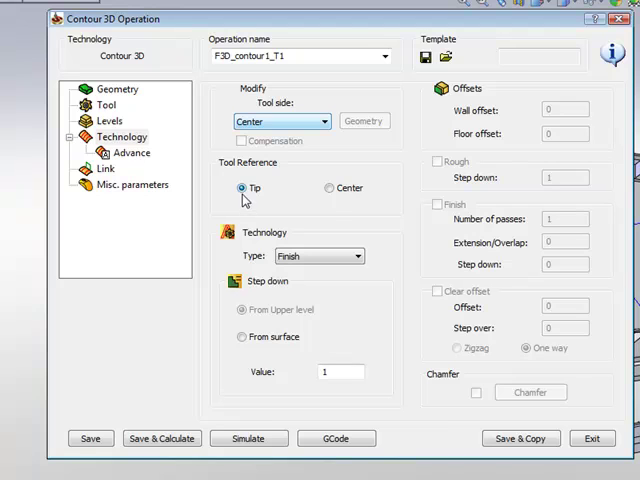
mouse_move(358, 215)
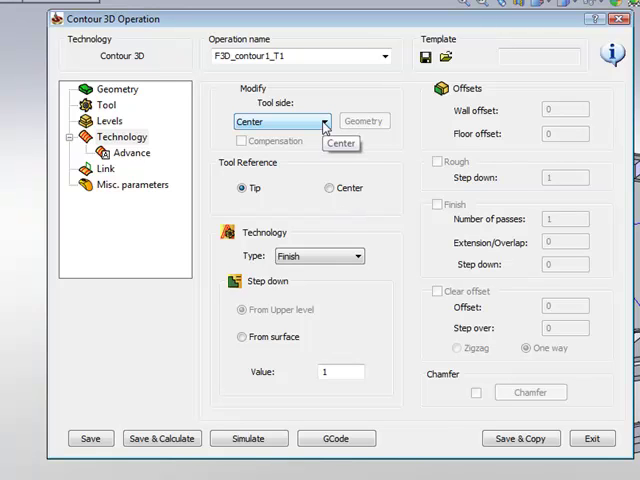
left_click(323, 121)
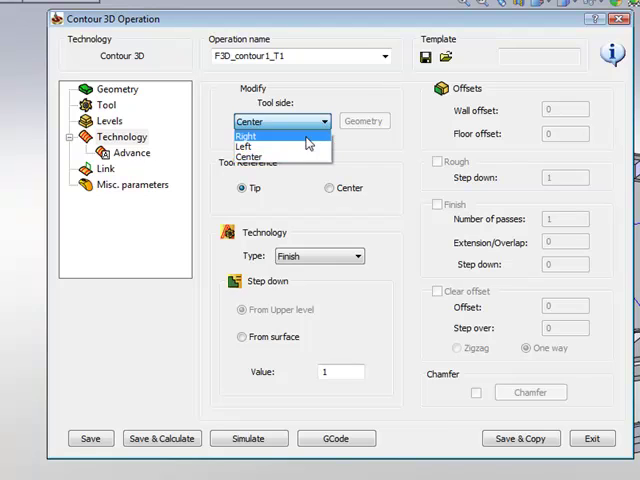
left_click(243, 145)
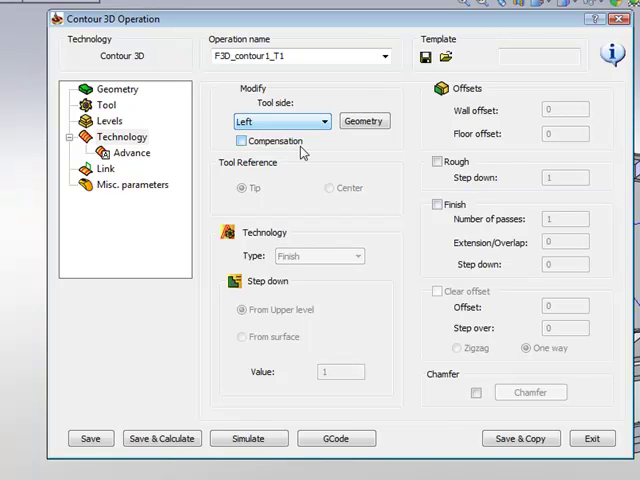